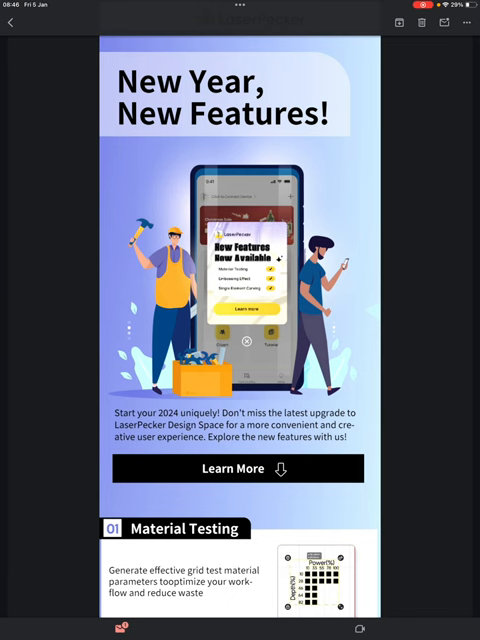
- Visit the design canvas briefly and return to the home screen
{"action": "scroll", "scroll_direction": "down", "scroll_amount": 3}
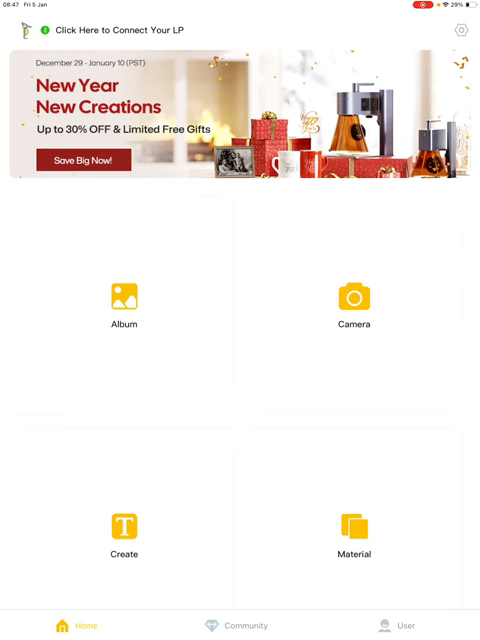
{"action": "left_click", "coordinate": [122, 524]}
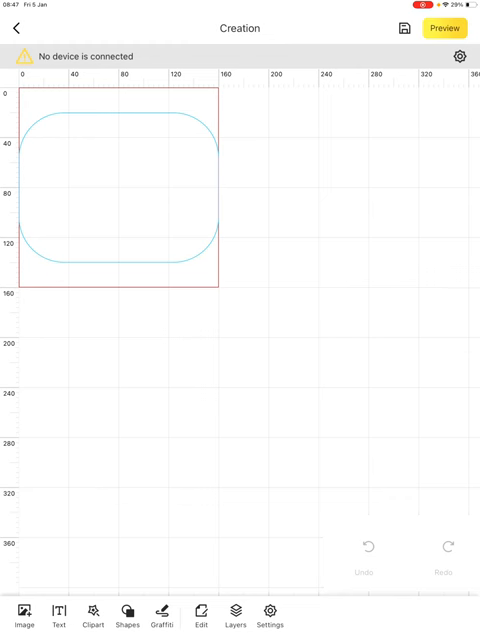
{"action": "left_click", "coordinate": [16, 28]}
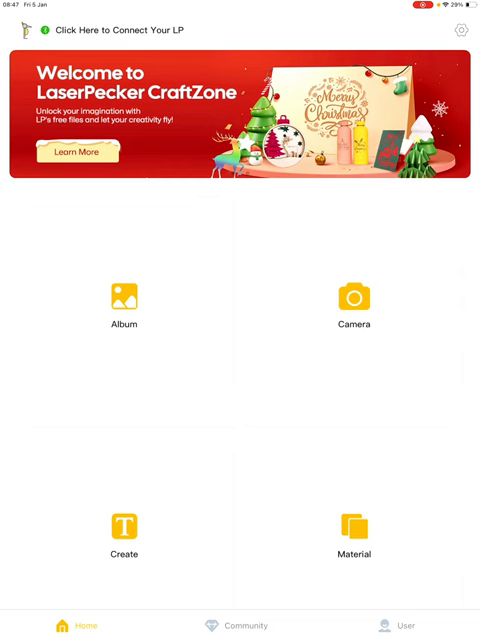
- Connect the app to the LP4-2377EF engraver over Bluetooth and review Mode Settings
{"action": "left_click", "coordinate": [120, 28]}
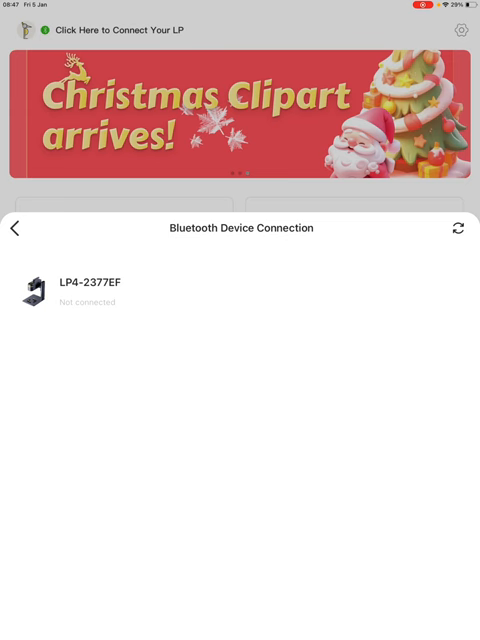
{"action": "left_click", "coordinate": [90, 290]}
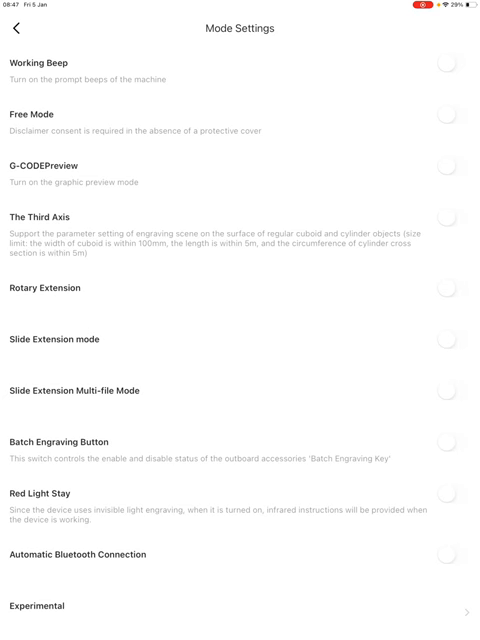
{"action": "scroll", "scroll_direction": "down", "scroll_amount": 3}
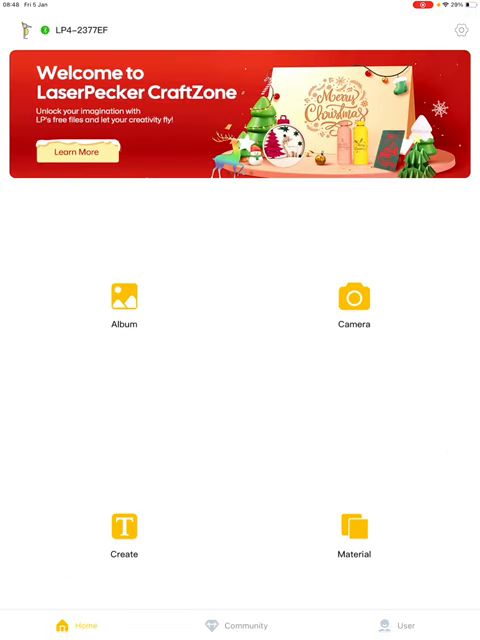
- Enter the design canvas and show its Normal and Carving layers
{"action": "left_click", "coordinate": [122, 524]}
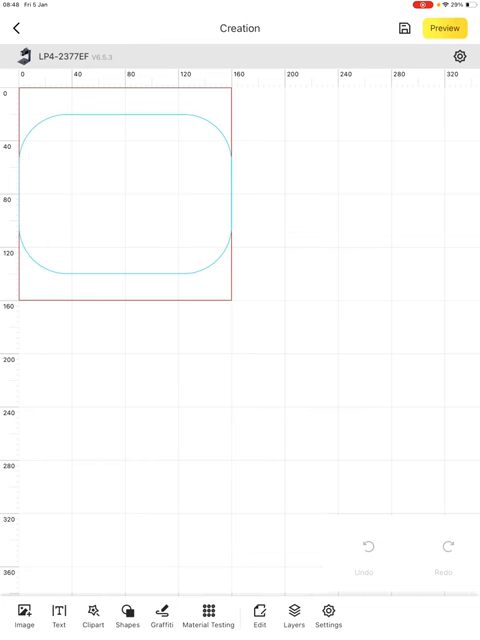
{"action": "left_click", "coordinate": [292, 616]}
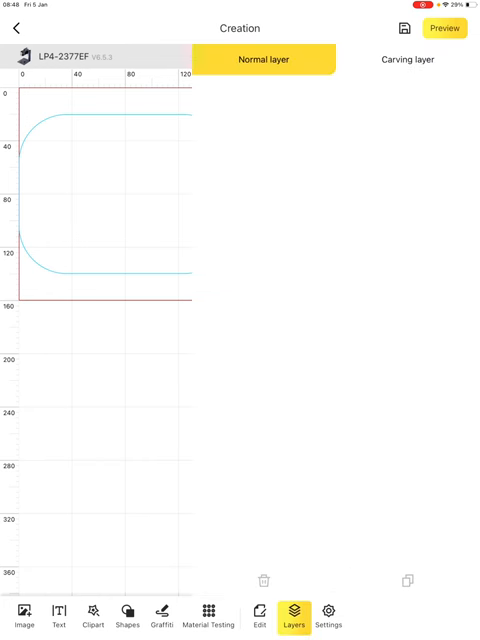
{"action": "left_click", "coordinate": [406, 60]}
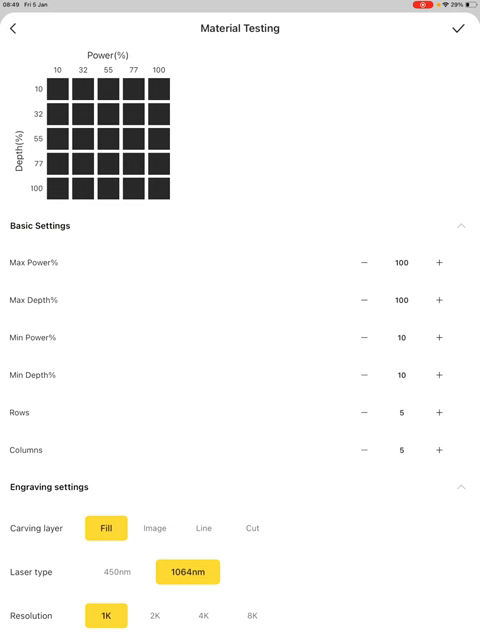
- Switch the test grid to Image carving and fill its cells with a black silhouette picture
{"action": "left_click", "coordinate": [154, 528]}
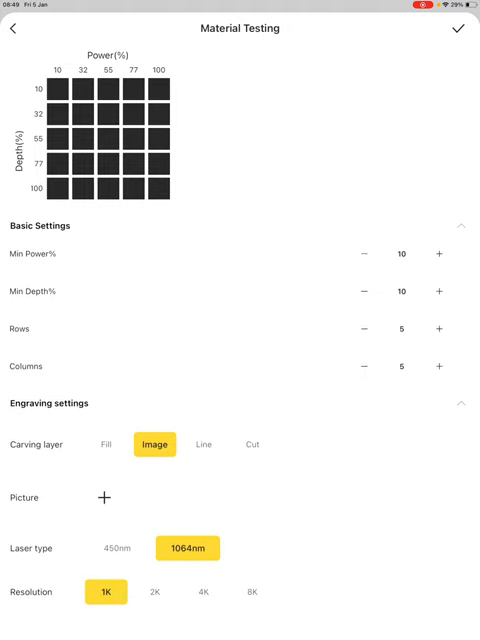
{"action": "left_click", "coordinate": [102, 496]}
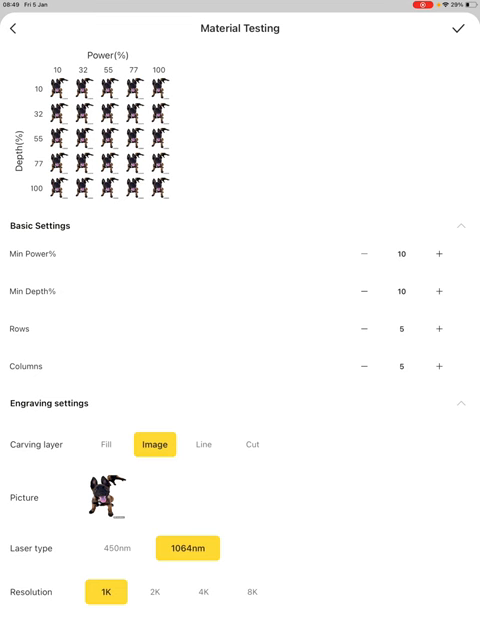
- Settle on Fill engraving with the 450nm laser for a 10×10 grid, power and depth 10–100
{"action": "left_click", "coordinate": [202, 444]}
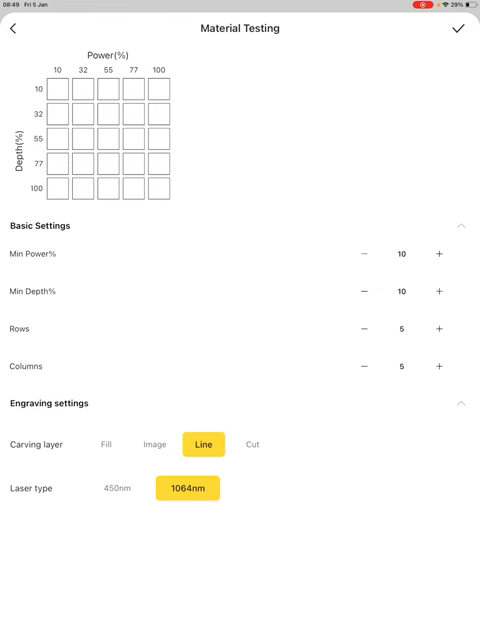
{"action": "left_click", "coordinate": [252, 444]}
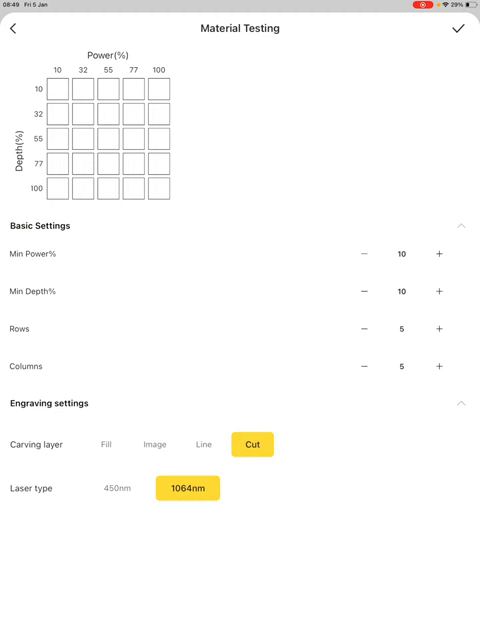
{"action": "left_click", "coordinate": [104, 444]}
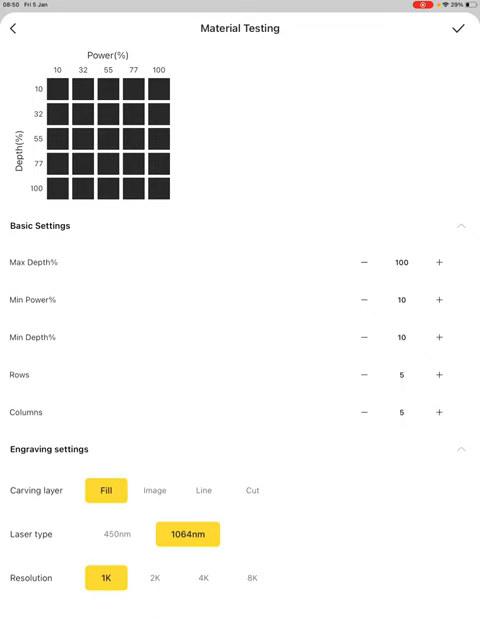
{"action": "left_click", "coordinate": [116, 534]}
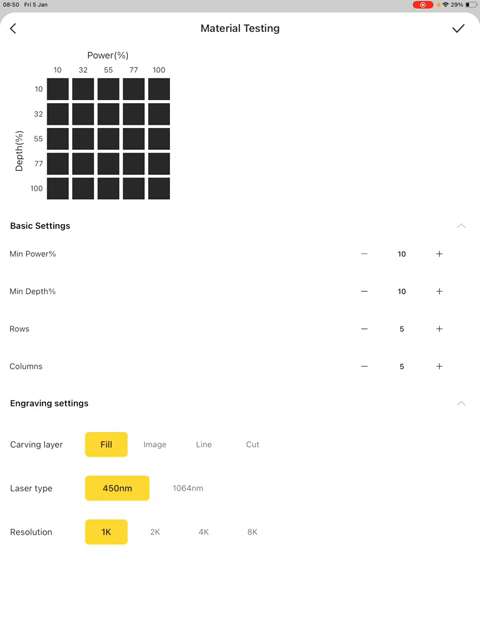
{"action": "scroll", "scroll_direction": "down", "scroll_amount": 3}
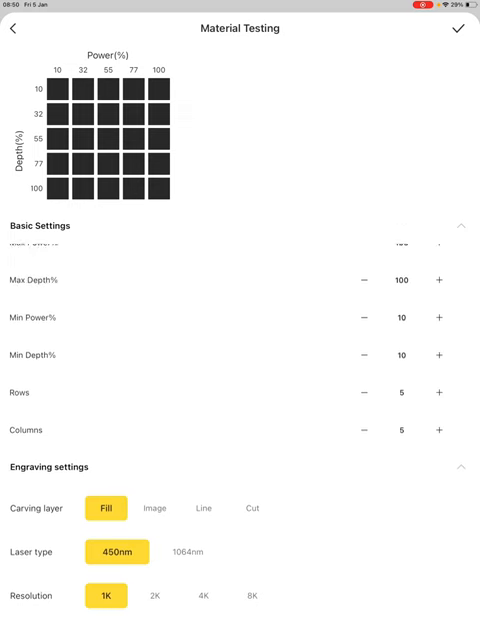
{"action": "scroll", "scroll_direction": "down", "scroll_amount": 3}
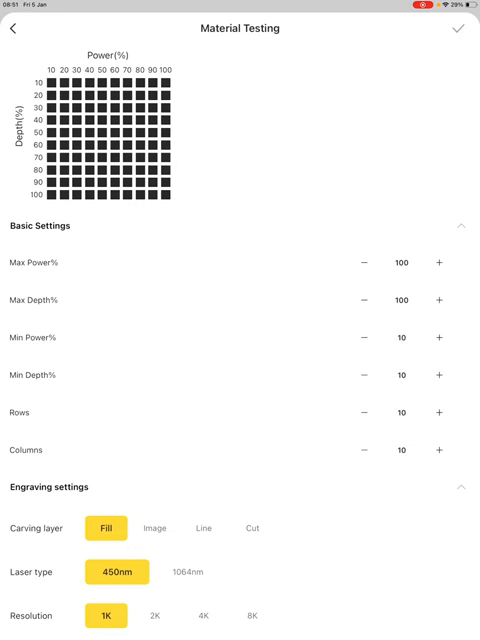
- Insert the 10×10 material test onto the canvas and show it as a group in the layers list
{"action": "left_click", "coordinate": [464, 30]}
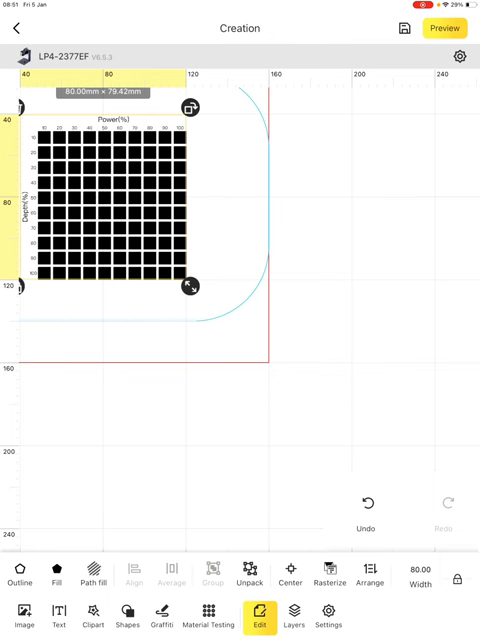
{"action": "left_click", "coordinate": [292, 614]}
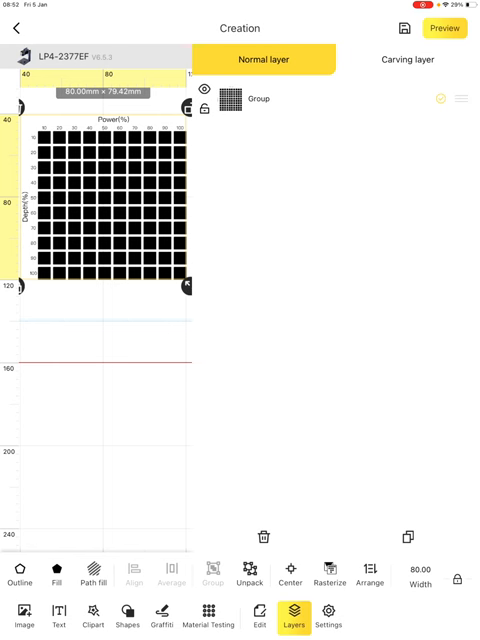
- Expand the Picture group on the Carving layer and scroll through the 122 elements' power and depth settings
{"action": "left_click", "coordinate": [408, 60]}
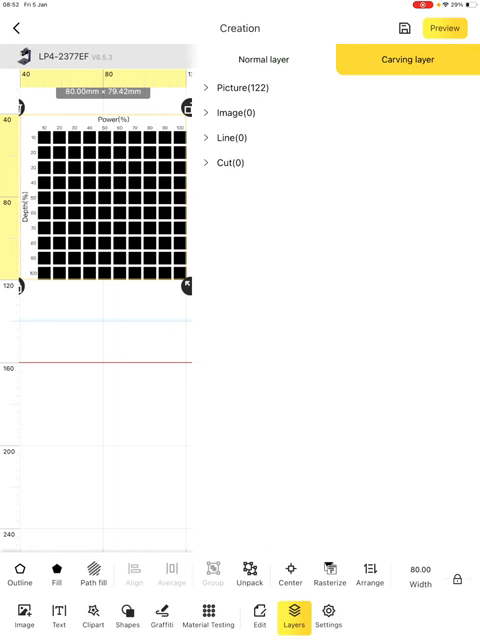
{"action": "left_click", "coordinate": [232, 88]}
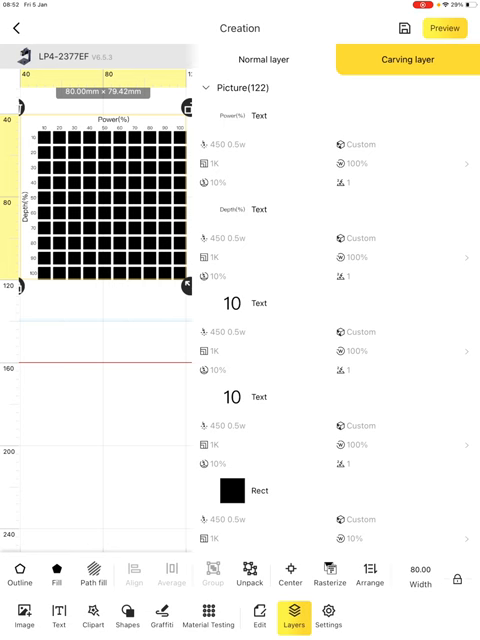
{"action": "scroll", "scroll_direction": "down", "scroll_amount": 3}
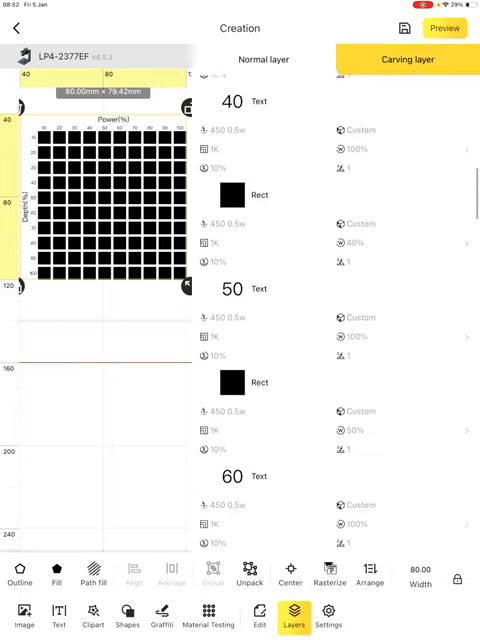
{"action": "scroll", "scroll_direction": "down", "scroll_amount": 3}
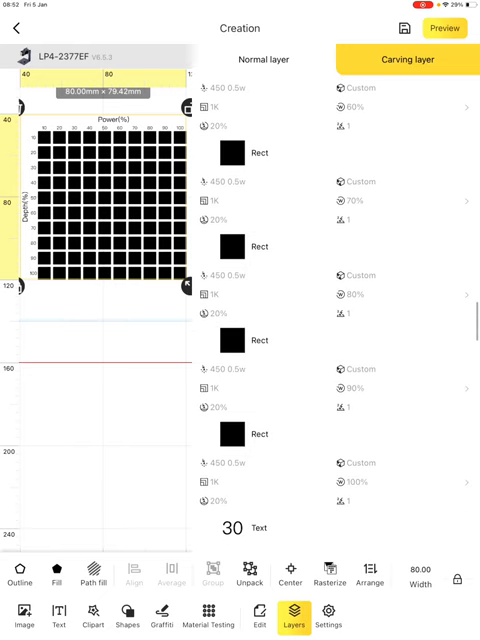
{"action": "scroll", "scroll_direction": "down", "scroll_amount": 3}
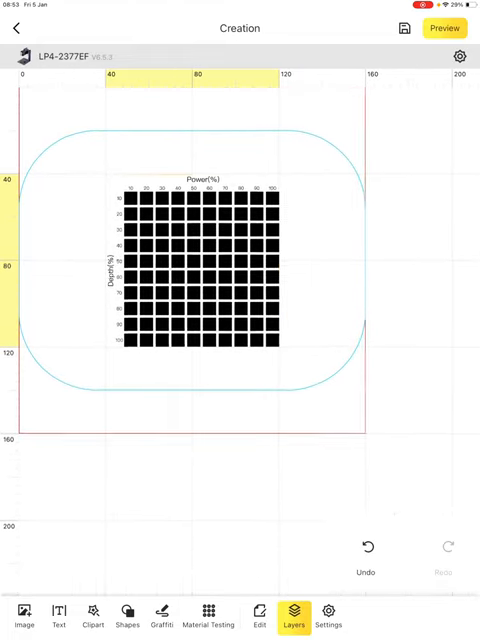
- Unpack the test grid and delete its lower-right squares, leaving a staircase triangle
{"action": "left_click", "coordinate": [196, 270]}
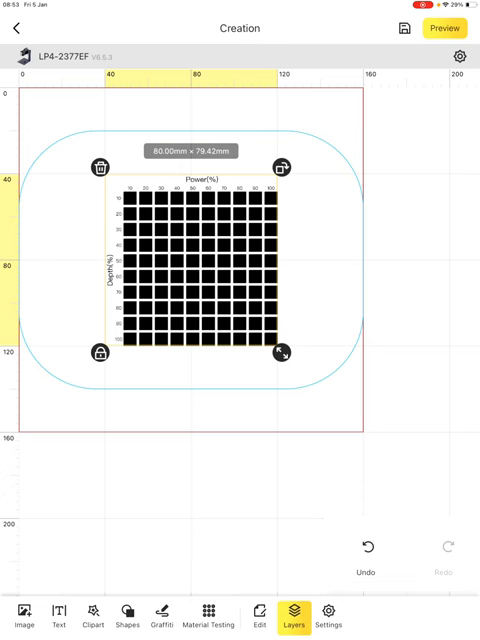
{"action": "left_click", "coordinate": [260, 620]}
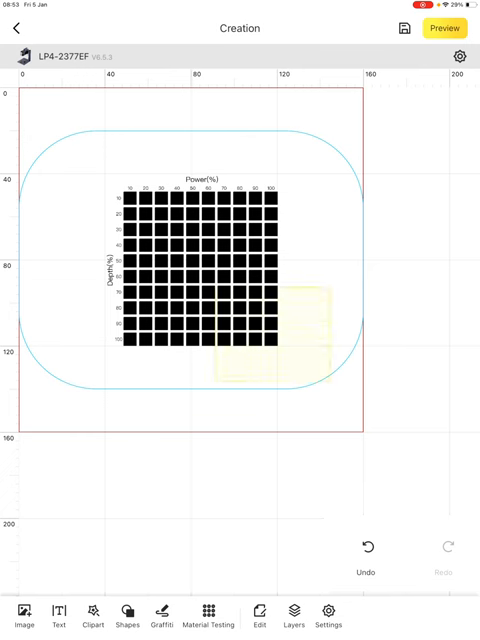
{"action": "left_click", "coordinate": [256, 604]}
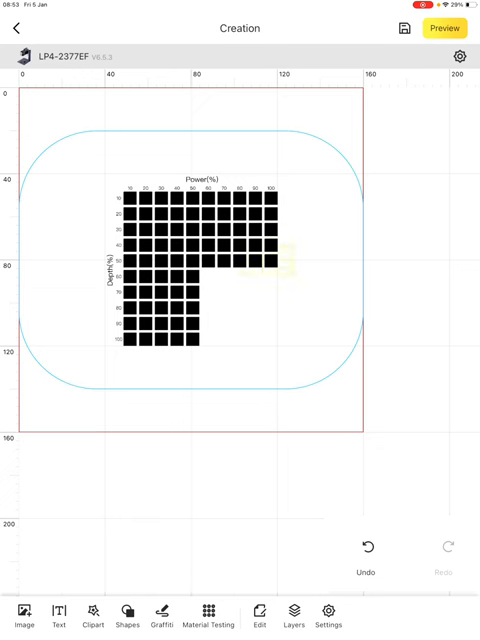
{"action": "left_click", "coordinate": [260, 616]}
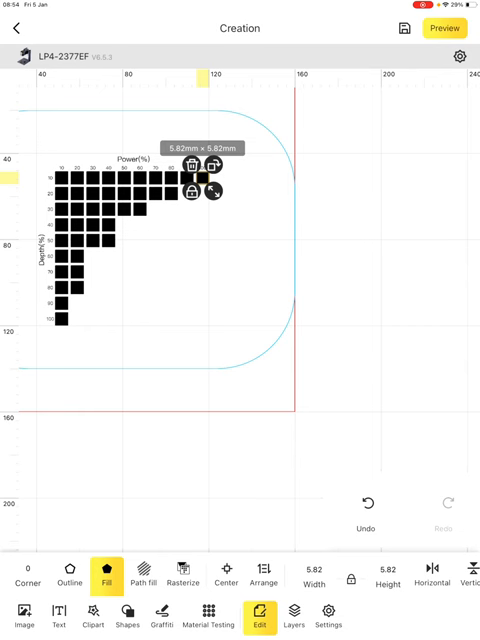
- Delete further squares so a narrower staircase tapers down the depth axis
{"action": "left_click", "coordinate": [292, 614]}
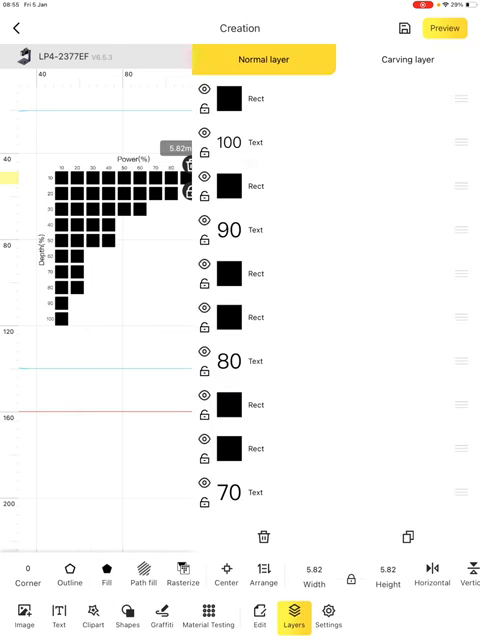
{"action": "left_click", "coordinate": [408, 60]}
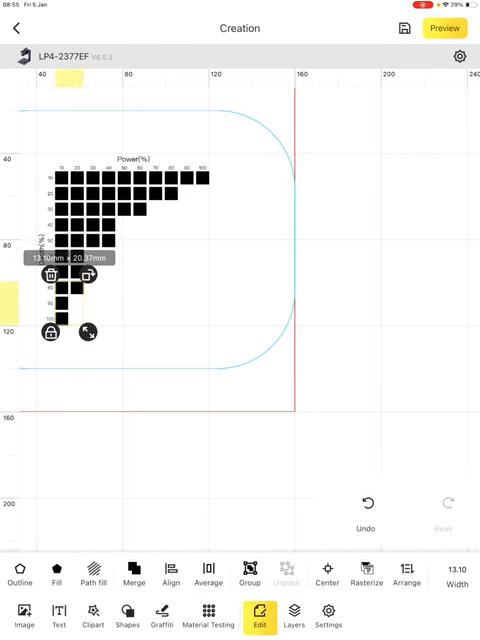
{"action": "left_click", "coordinate": [292, 614]}
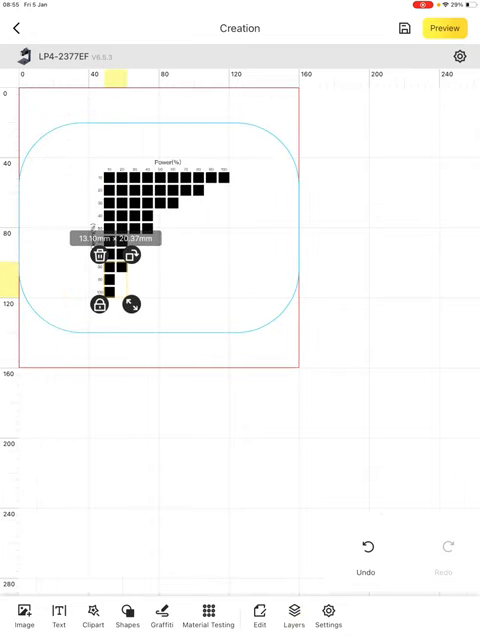
- Clear the remaining test squares, place the deer clipart from the Material library and select it with the Santa
{"action": "left_click", "coordinate": [260, 616]}
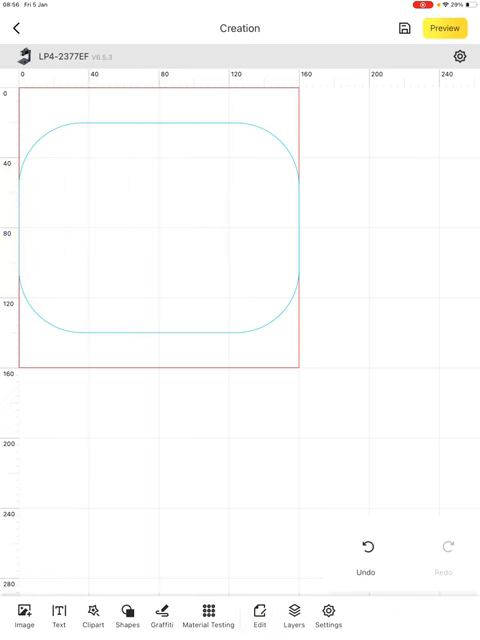
{"action": "left_click", "coordinate": [92, 616]}
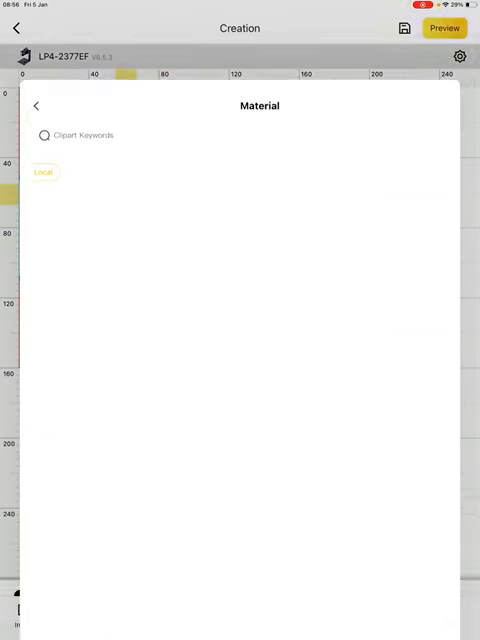
{"action": "left_click", "coordinate": [40, 172]}
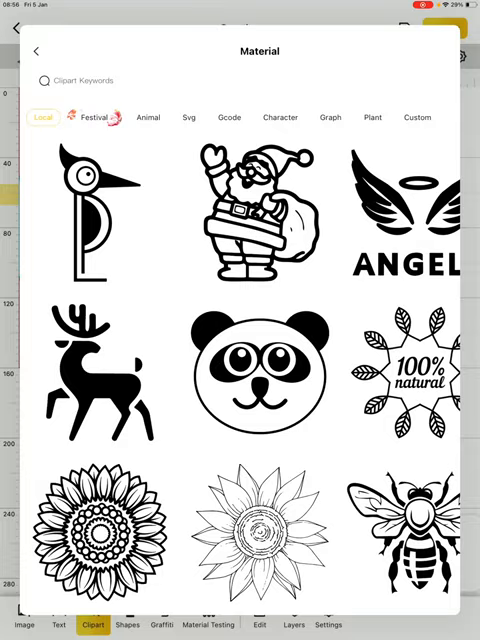
{"action": "left_click", "coordinate": [96, 376]}
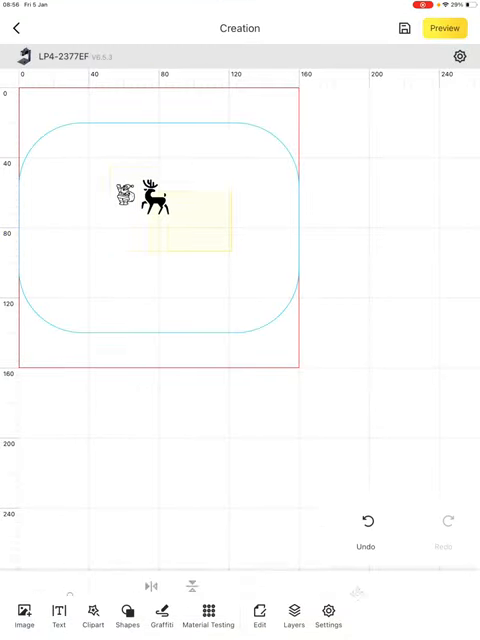
{"action": "left_click", "coordinate": [156, 204]}
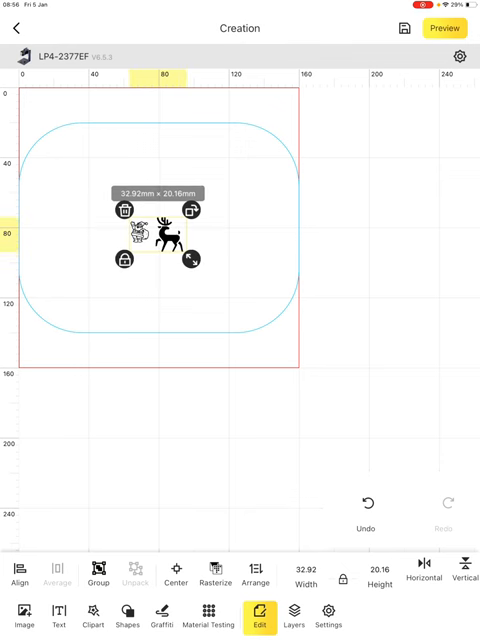
{"action": "left_click", "coordinate": [292, 616]}
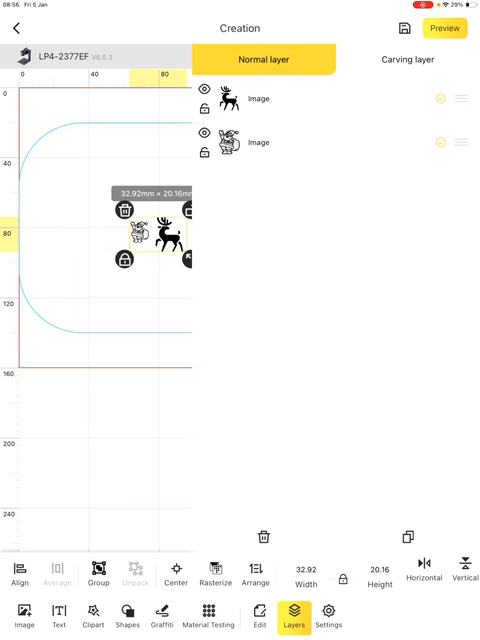
{"action": "left_click", "coordinate": [406, 60]}
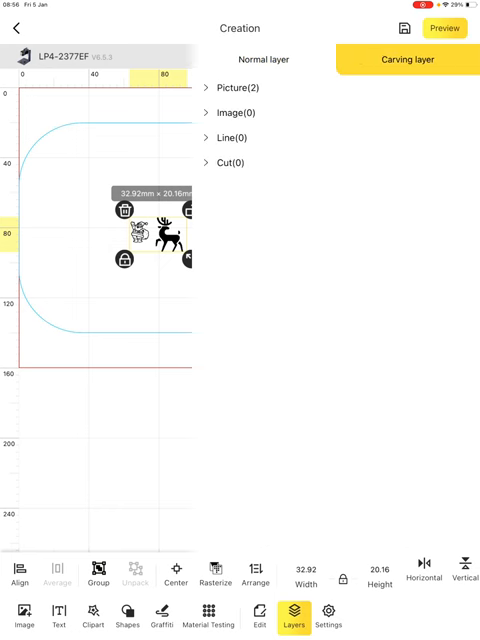
{"action": "left_click", "coordinate": [212, 88]}
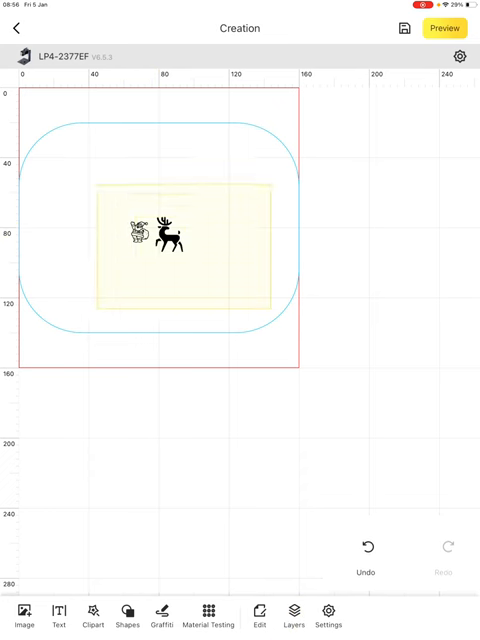
- Check the layers list before adding the 50×50 mm circle around Santa and deer
{"action": "left_click", "coordinate": [292, 616]}
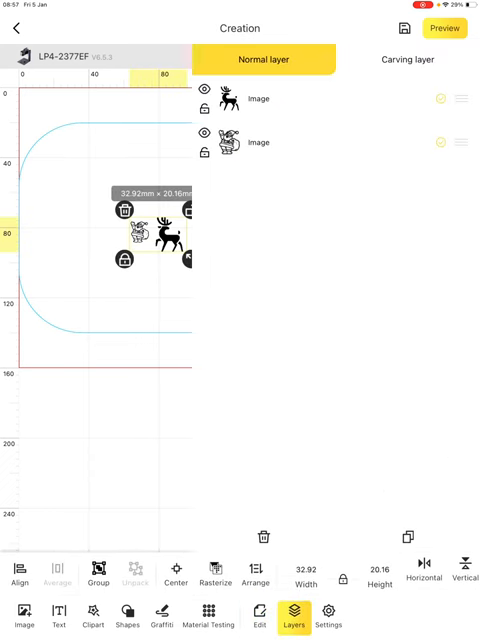
{"action": "left_click", "coordinate": [406, 60]}
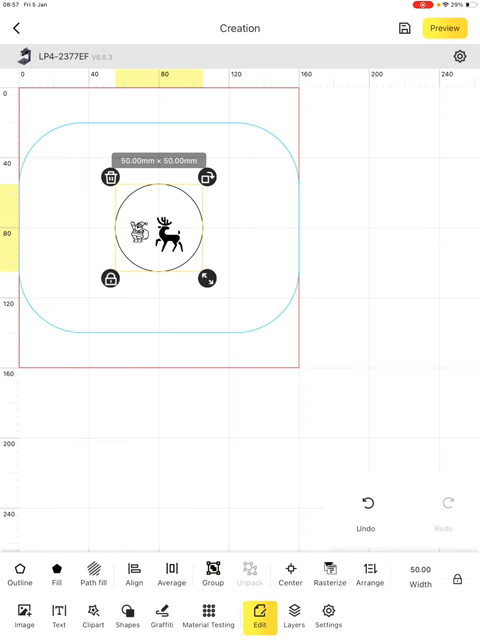
- Move the Ellipse from the Line(1) carving group into the Cut group so the circle is cut
{"action": "left_click", "coordinate": [292, 616]}
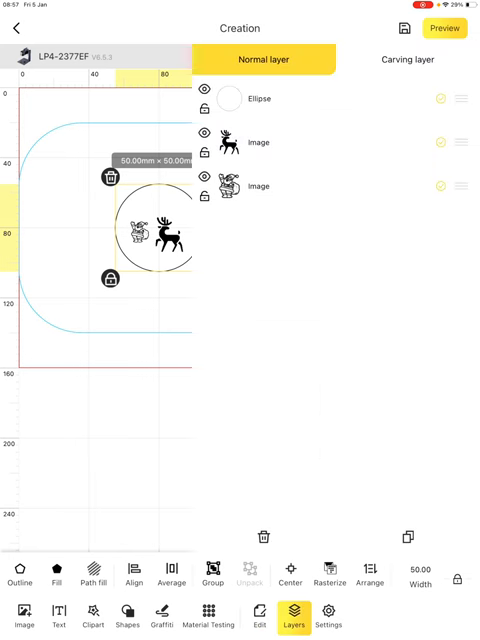
{"action": "left_click", "coordinate": [408, 60]}
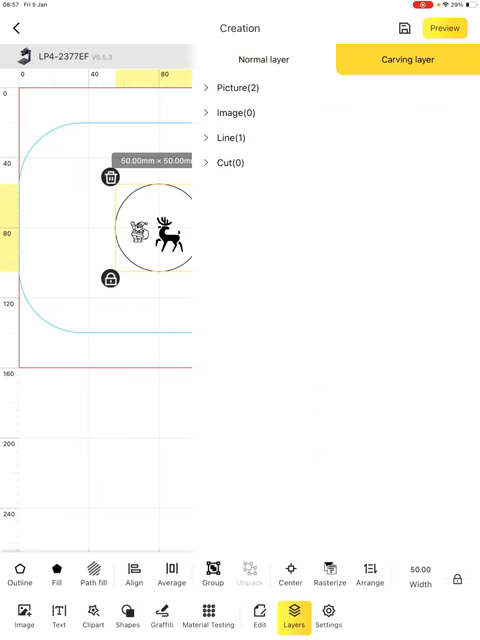
{"action": "left_click", "coordinate": [220, 136]}
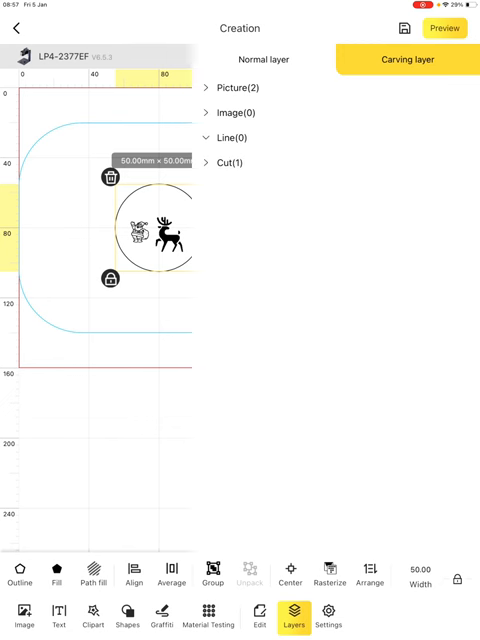
{"action": "left_click", "coordinate": [208, 162]}
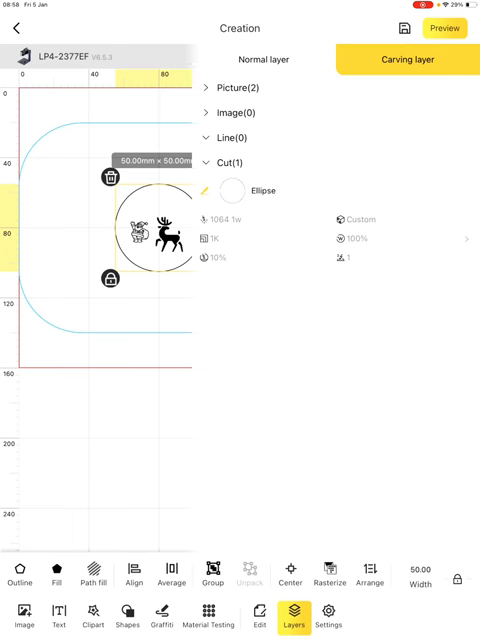
{"action": "left_click", "coordinate": [292, 618]}
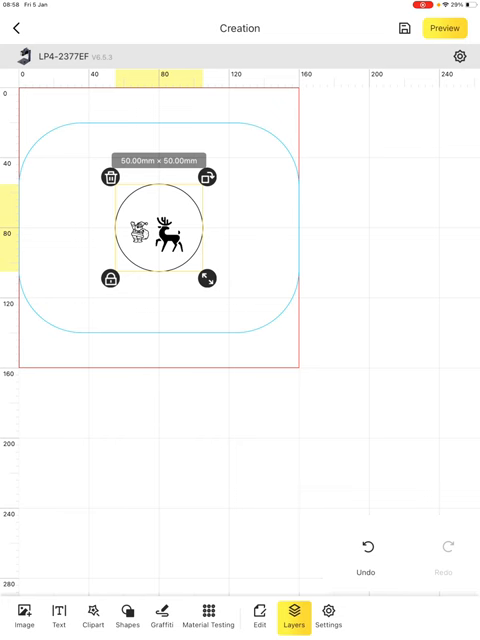
- Bring up the Material Testing page showing the 5×5 Fill grid at 1064nm with power and depth 10–100
{"action": "left_click", "coordinate": [294, 618]}
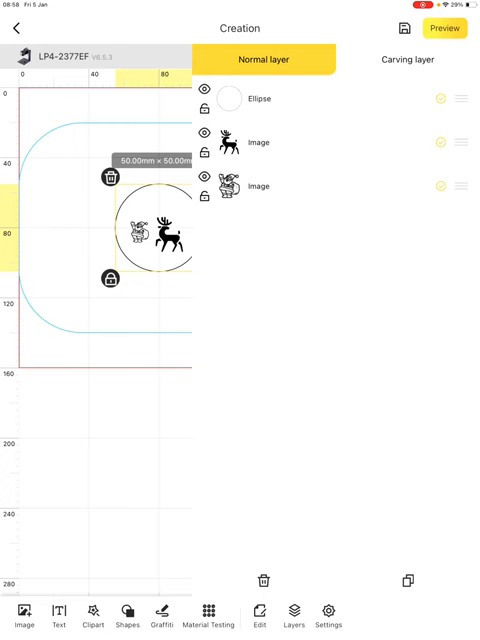
{"action": "left_click", "coordinate": [404, 60]}
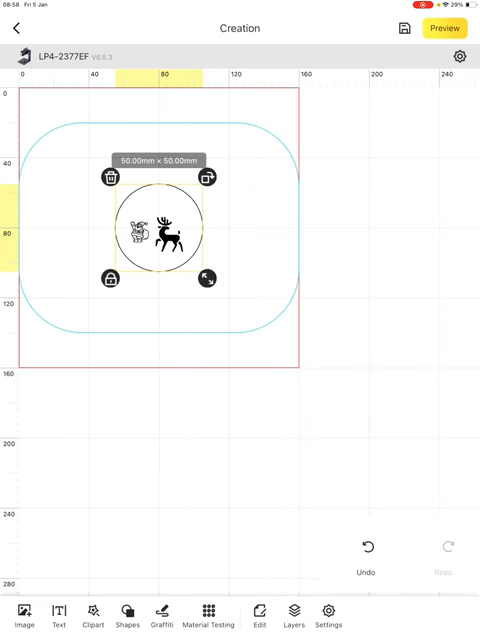
{"action": "left_click", "coordinate": [210, 616]}
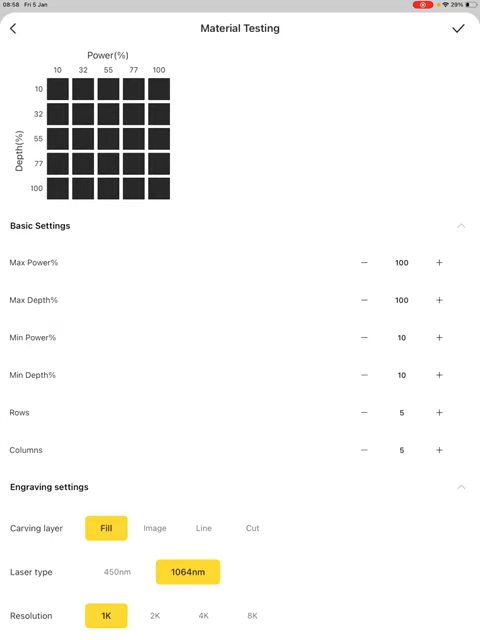